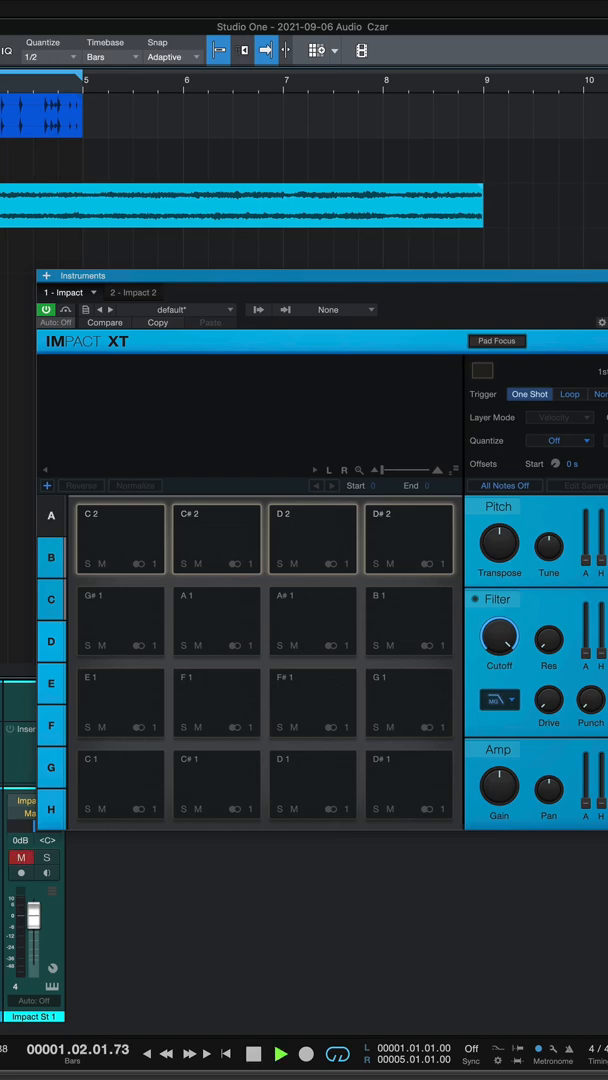
Stop playback so the playhead returns to bar 1.
{"action": "left_click", "coordinate": [252, 1052]}
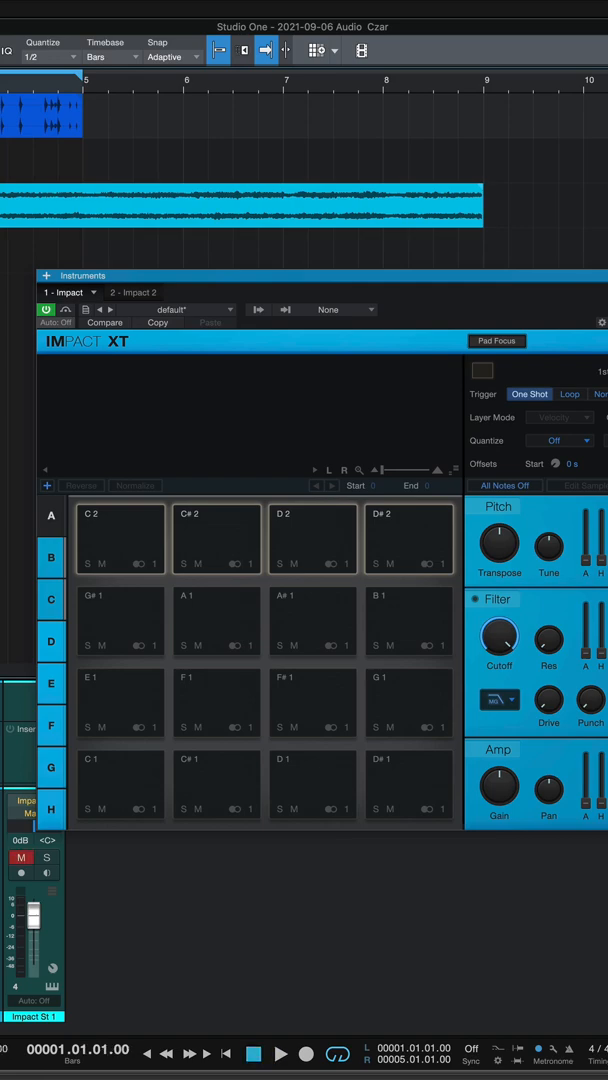
{"action": "left_click", "coordinate": [20, 858]}
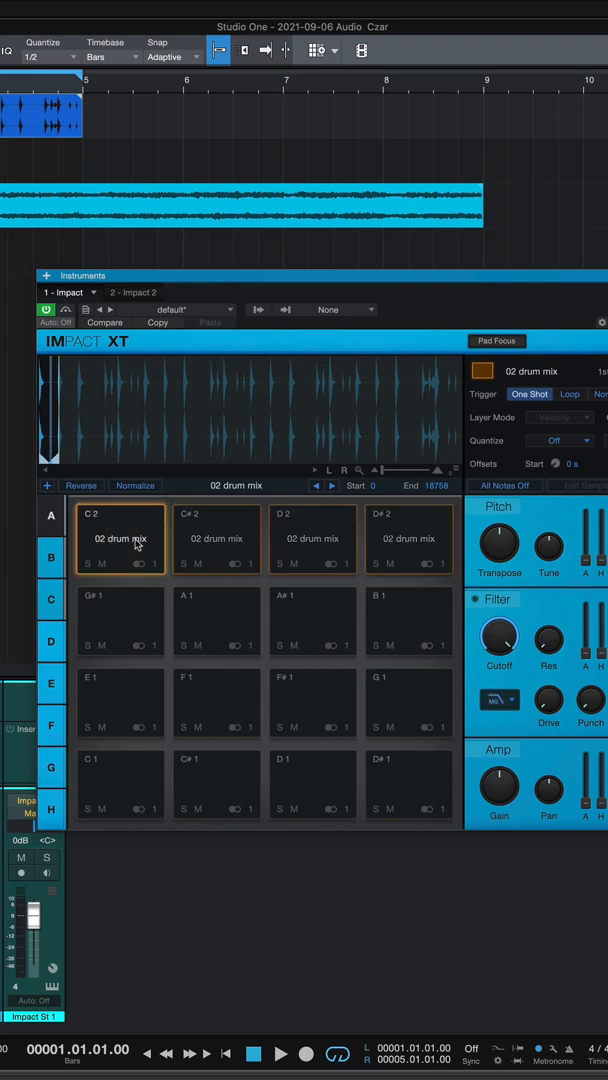
Audition pad C#2 to hear the second slice of the 02 drum mix loop.
{"action": "left_click", "coordinate": [216, 538]}
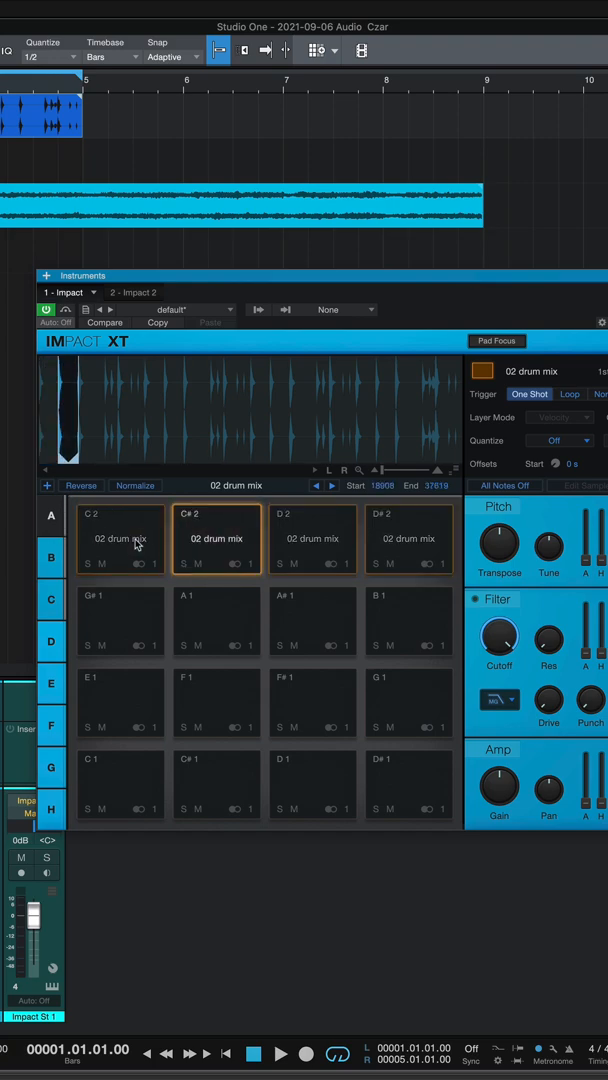